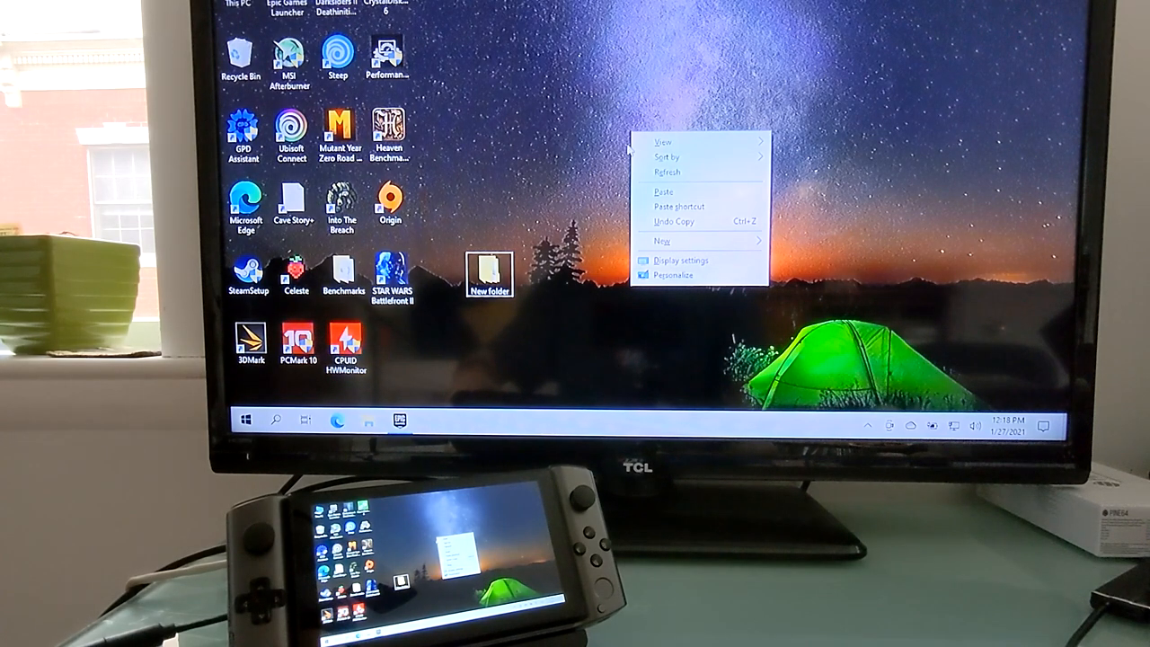
Step: Extend the desktop across the handheld and the TV from Display settings
{"action": "left_click", "coordinate": [682, 261]}
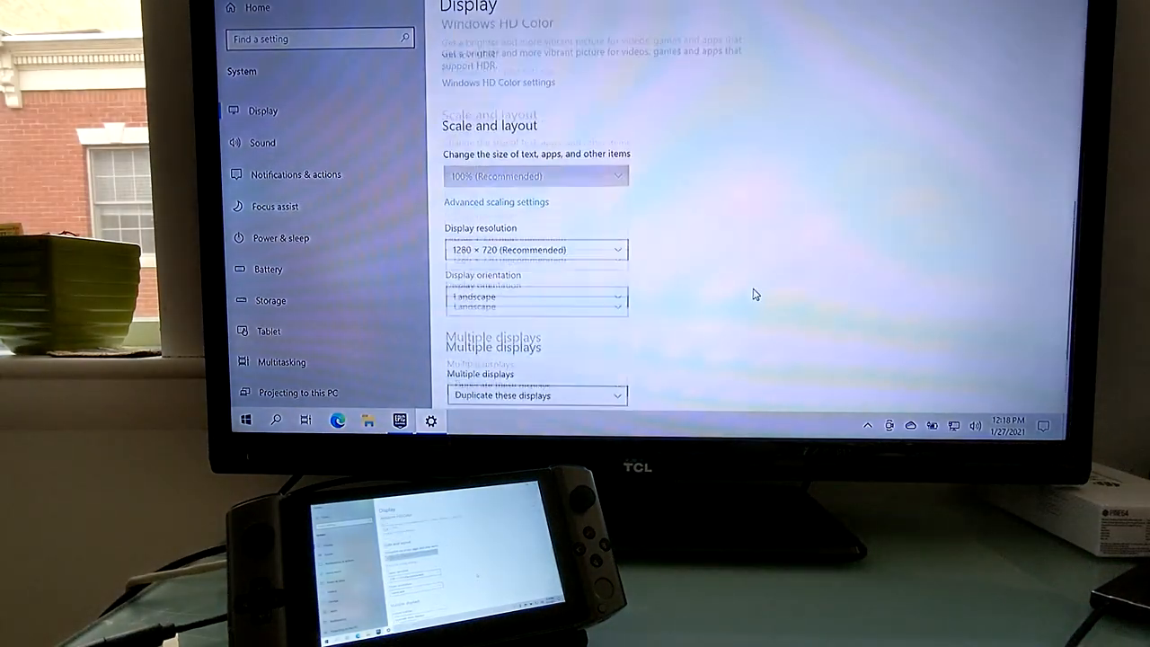
{"action": "left_click", "coordinate": [536, 250]}
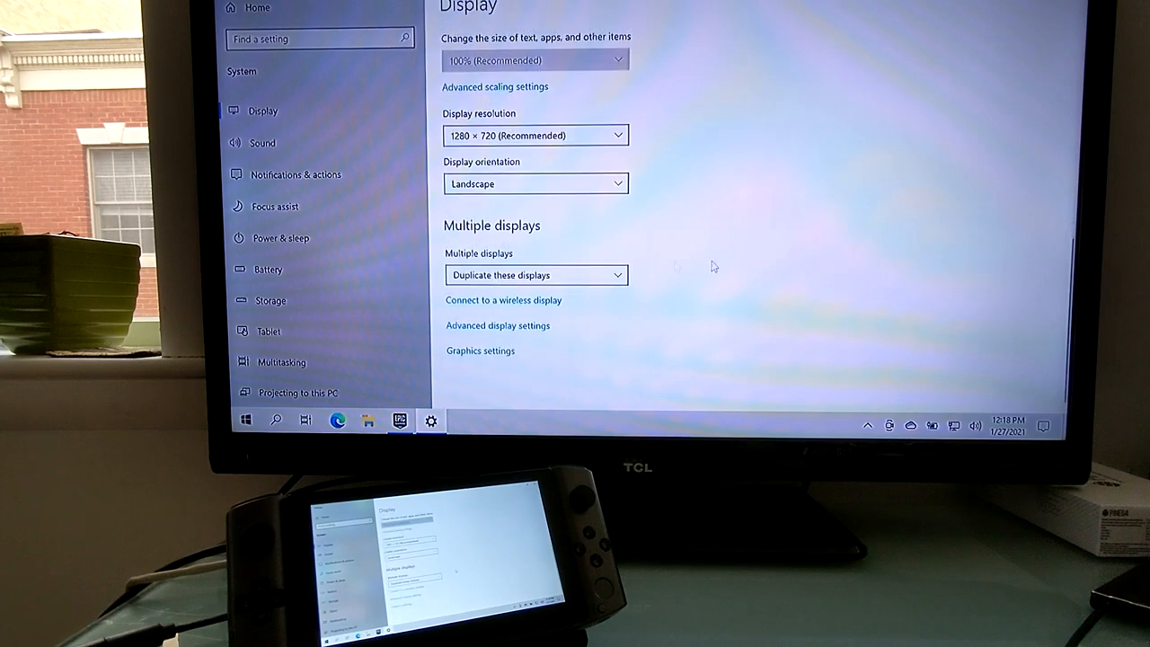
{"action": "left_click", "coordinate": [535, 275]}
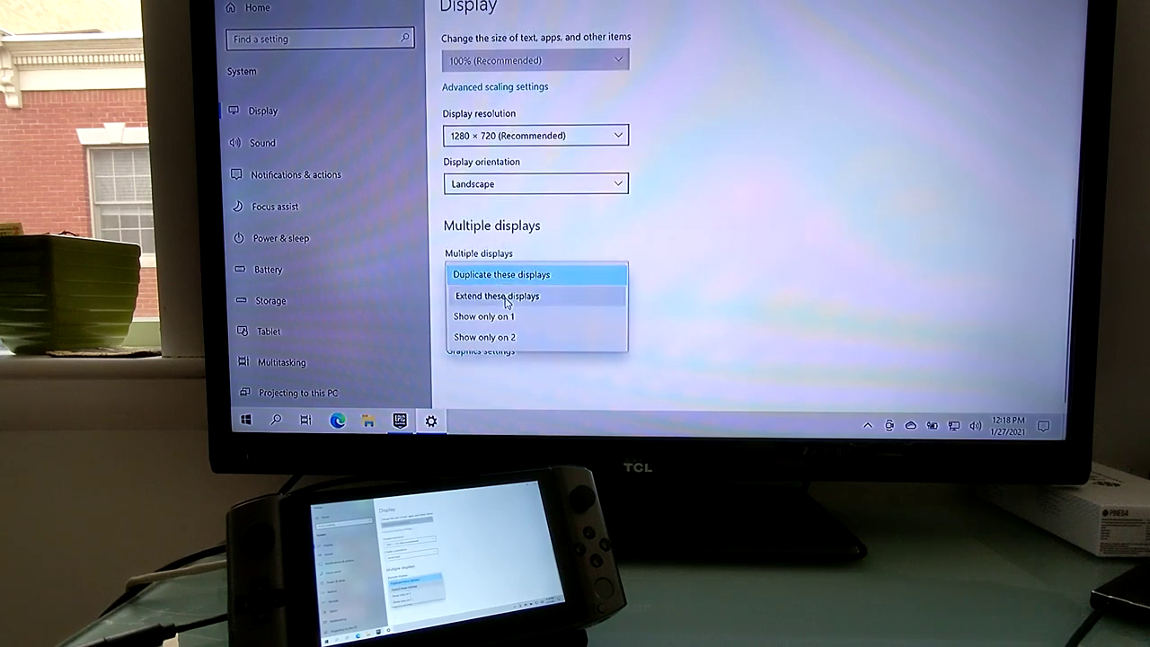
{"action": "left_click", "coordinate": [497, 296]}
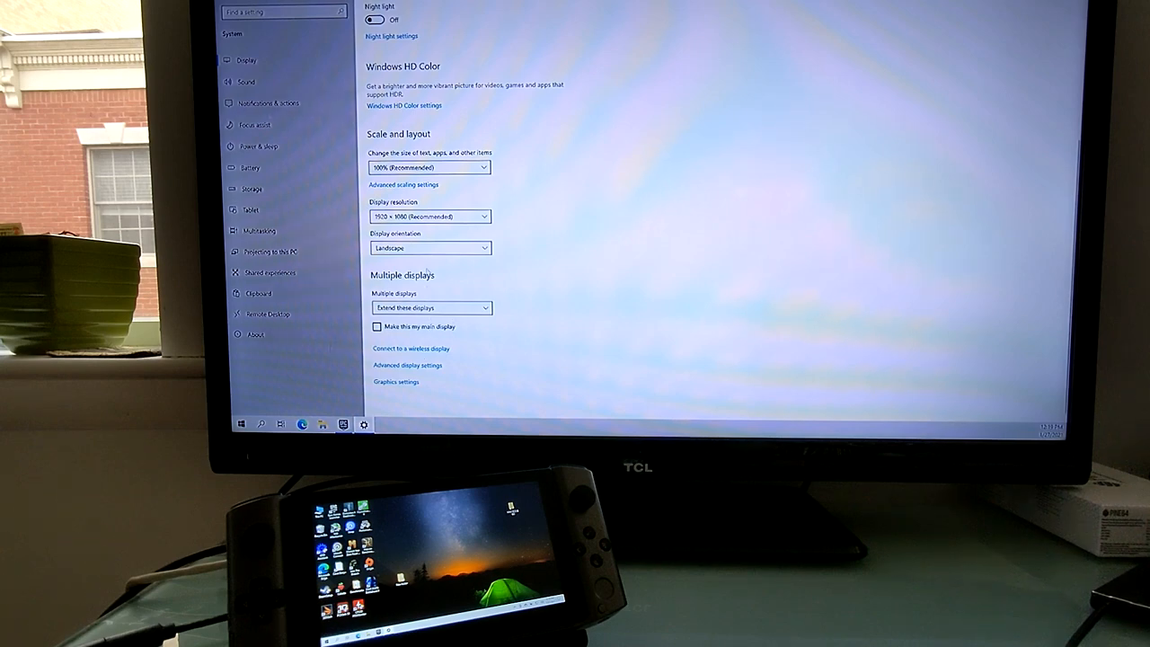
Step: Switch the multiple displays option to Duplicate these displays
{"action": "left_click", "coordinate": [429, 248]}
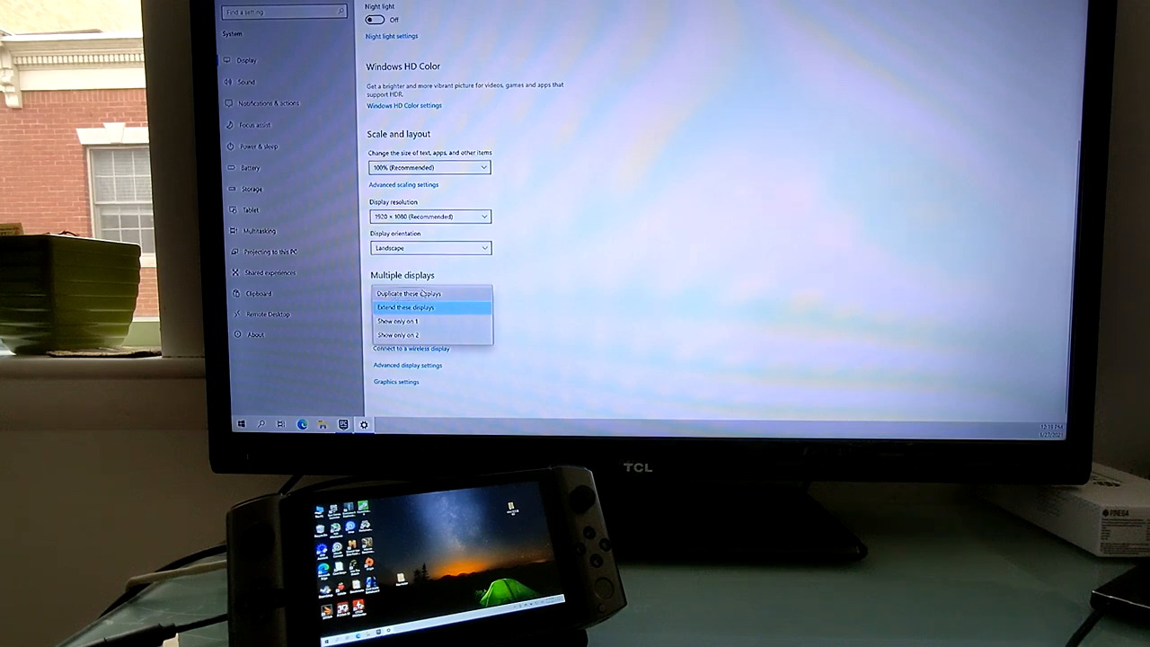
{"action": "left_click", "coordinate": [414, 307]}
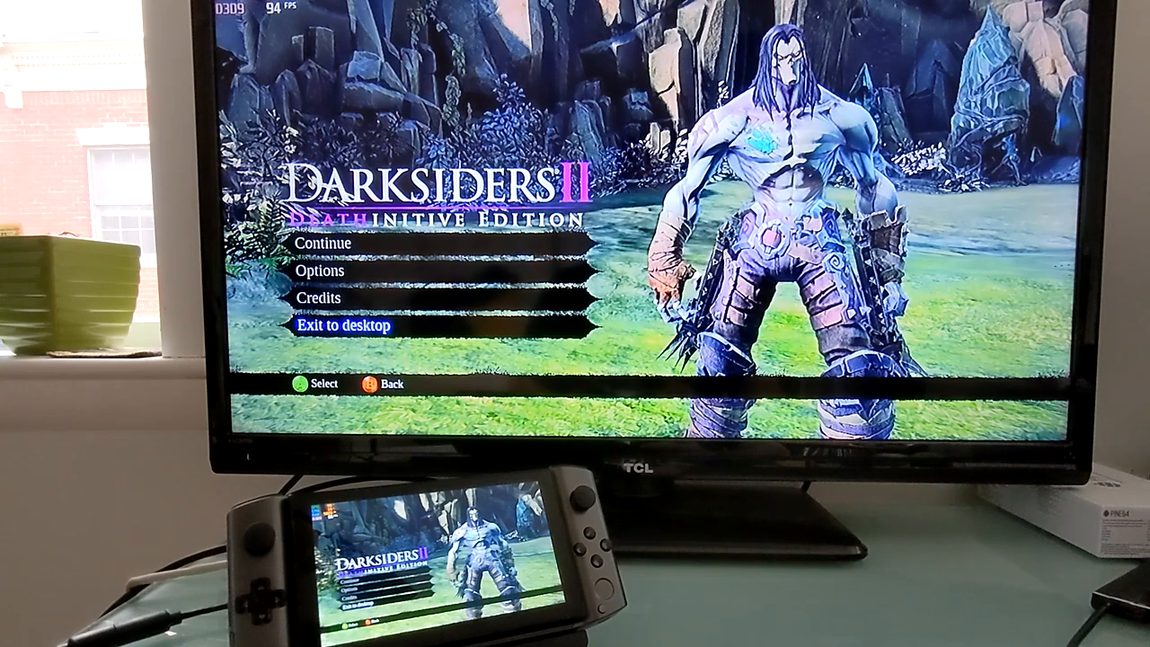
{"action": "left_click", "coordinate": [341, 325]}
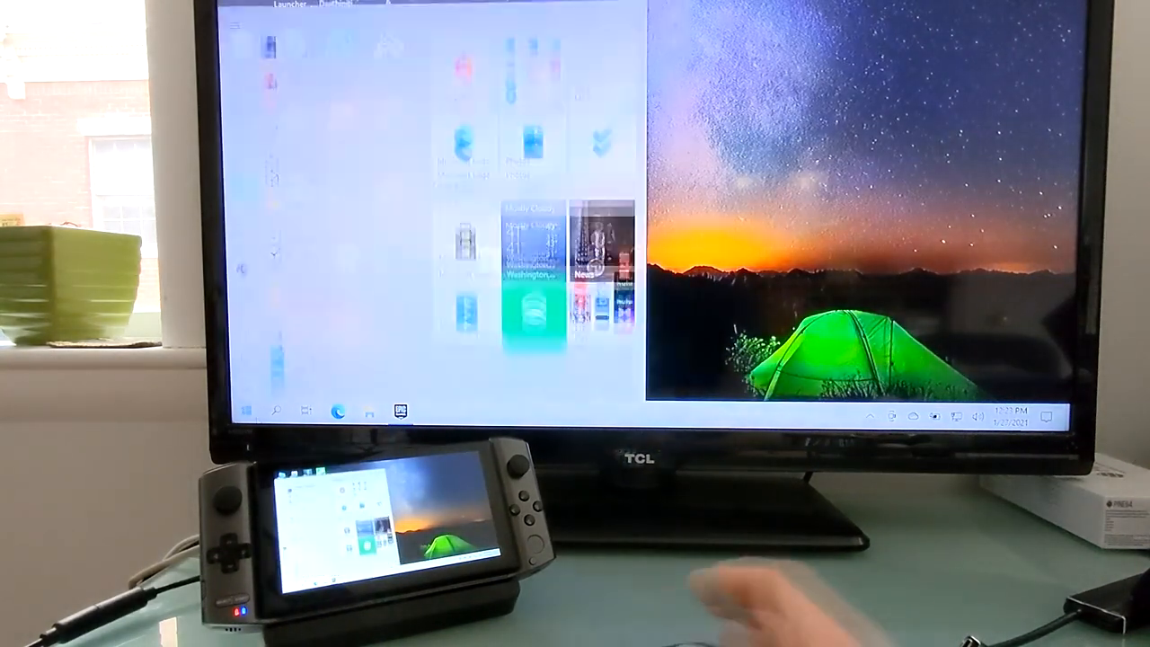
Step: Search the Start menu for 'notepad'
{"action": "type", "text": "o"}
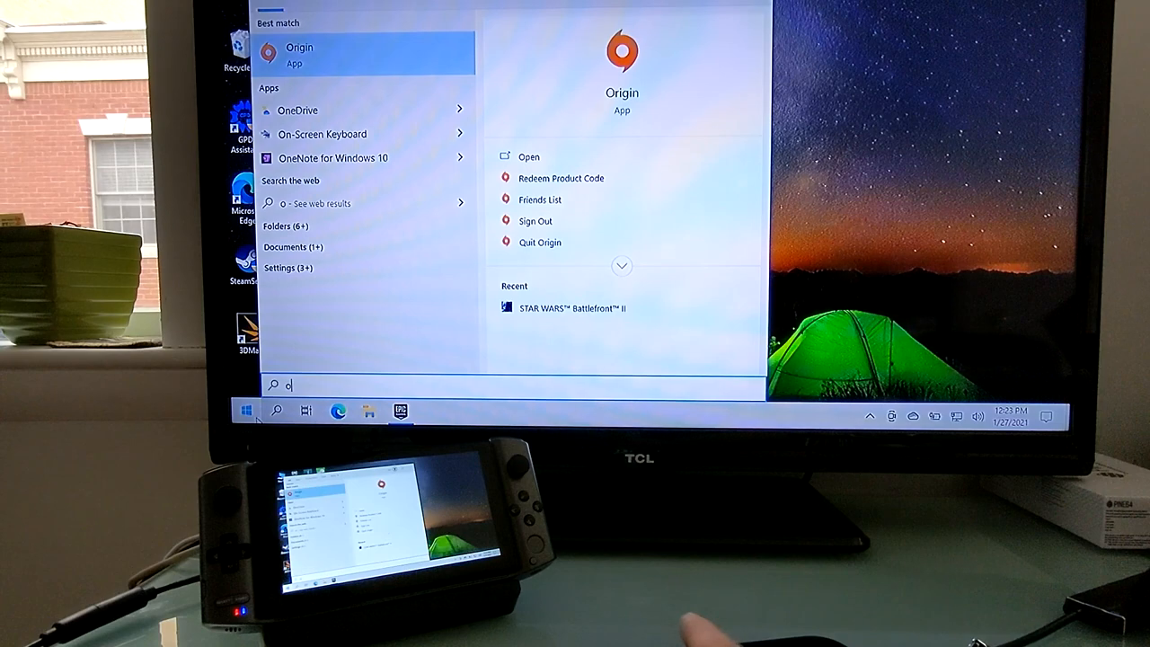
{"action": "type", "text": "notepad"}
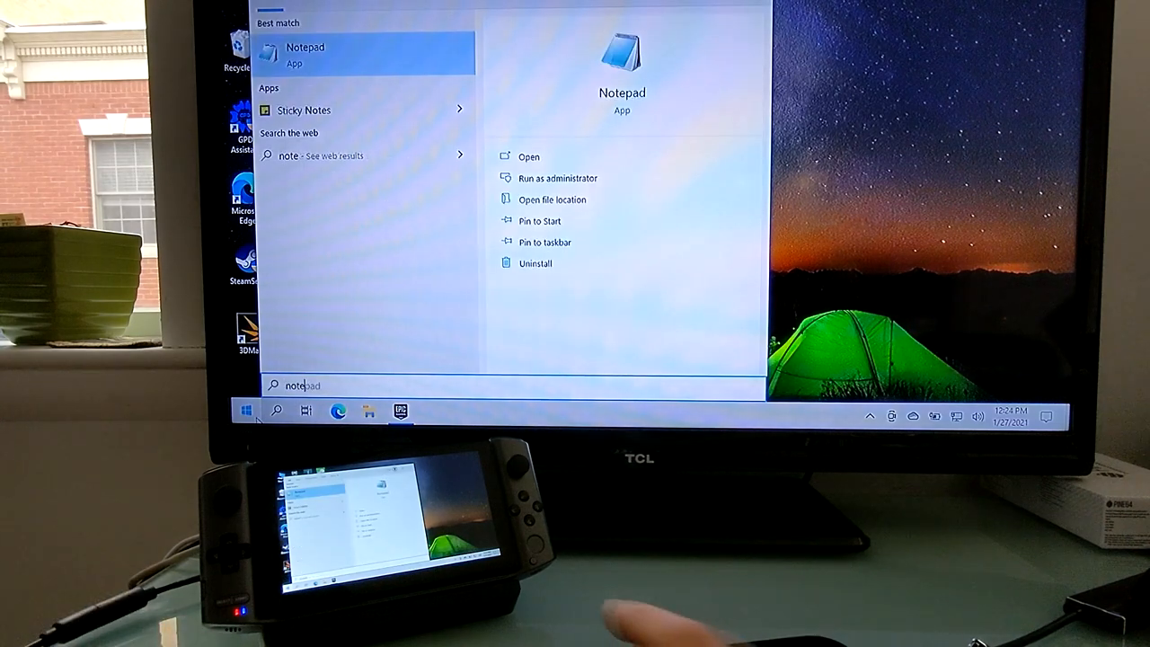
Step: Launch Notepad and type 'But if you connect an external keyboard, then typing becomes easy'
{"action": "left_click", "coordinate": [527, 156]}
{"action": "type", "text": "But if you connect an external keyboard, then typing beo"}
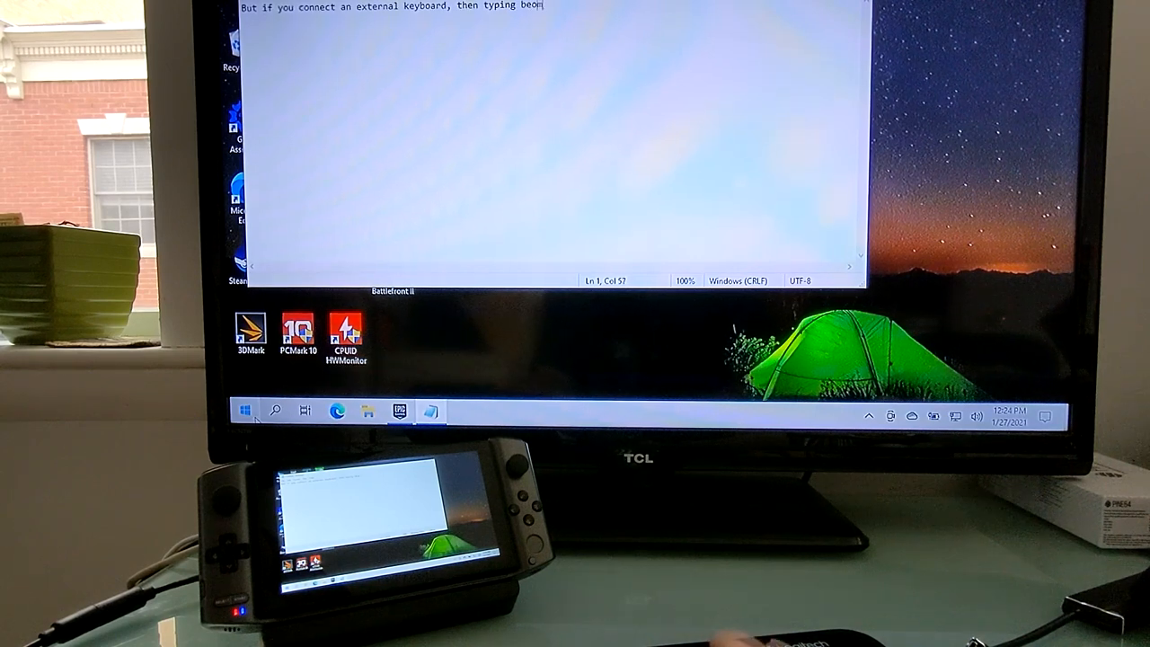
{"action": "type", "text": "comes easy"}
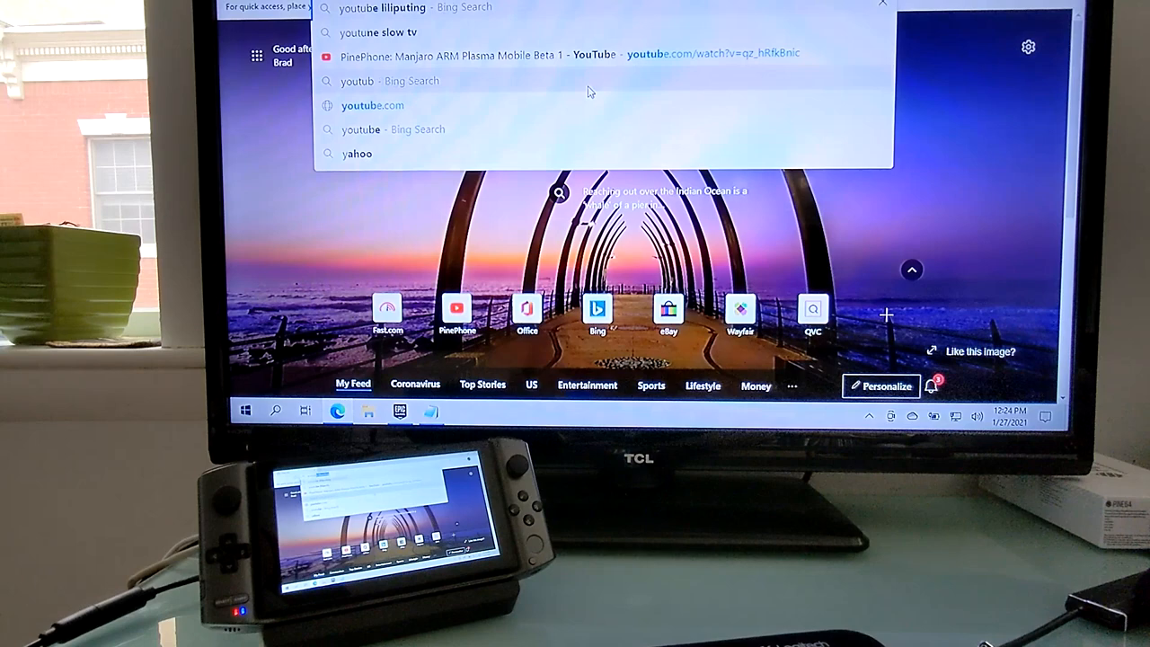
Step: Search Bing for 'youtube liliputing' and play the Fire HD 8 Google Play video
{"action": "left_click", "coordinate": [386, 8]}
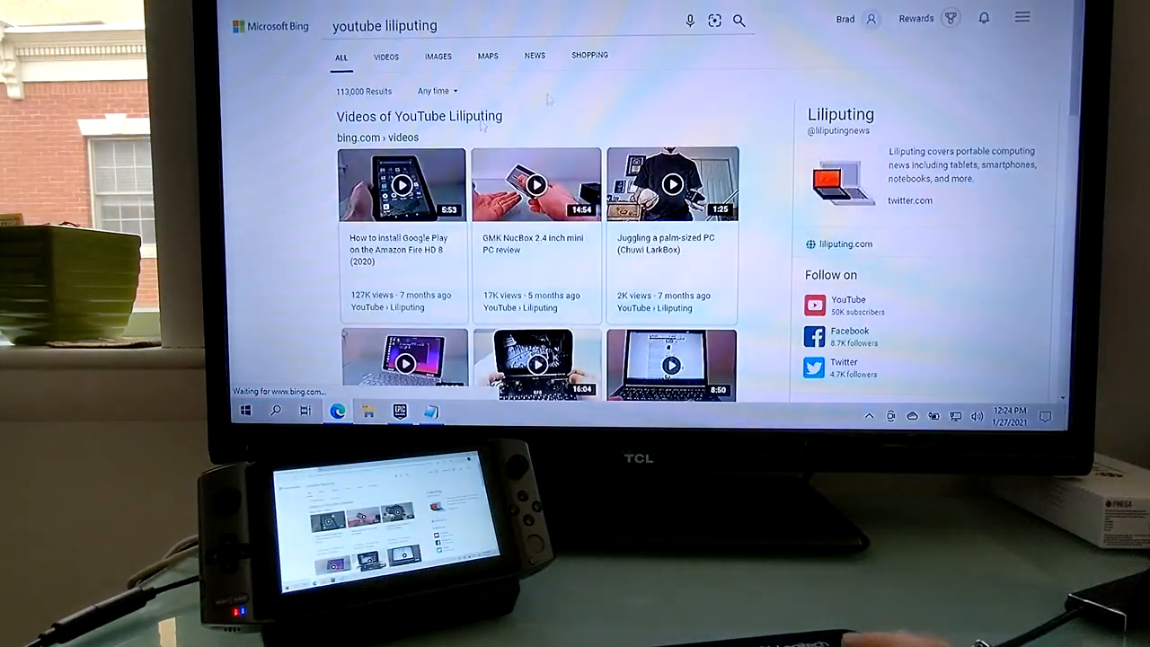
{"action": "left_click", "coordinate": [402, 184]}
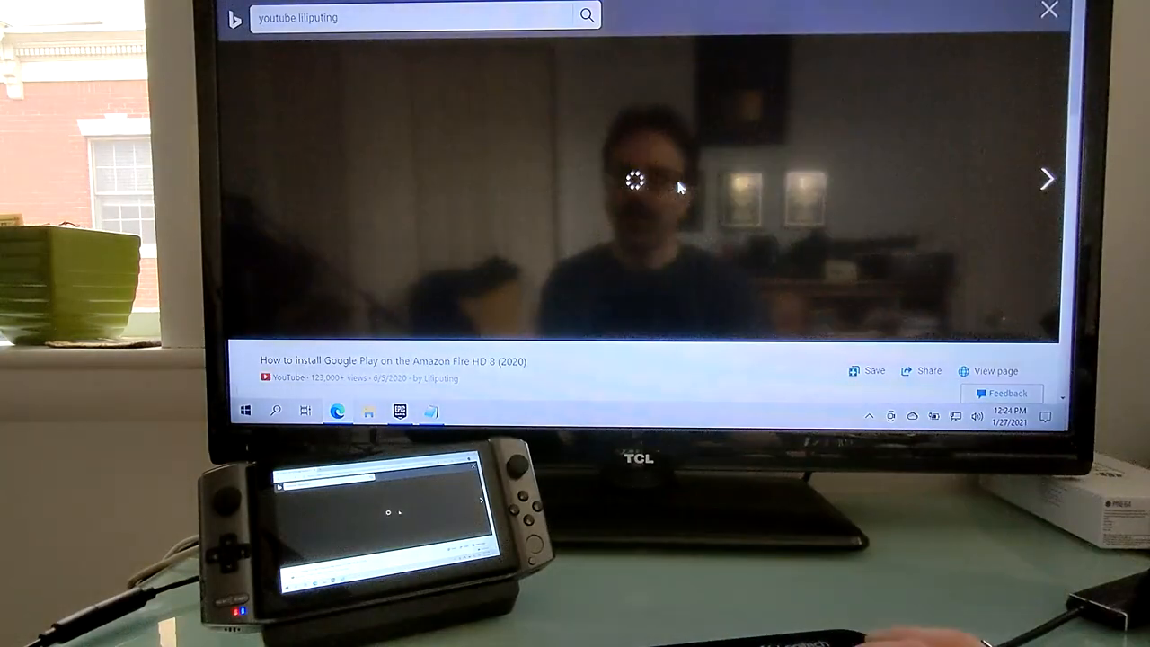